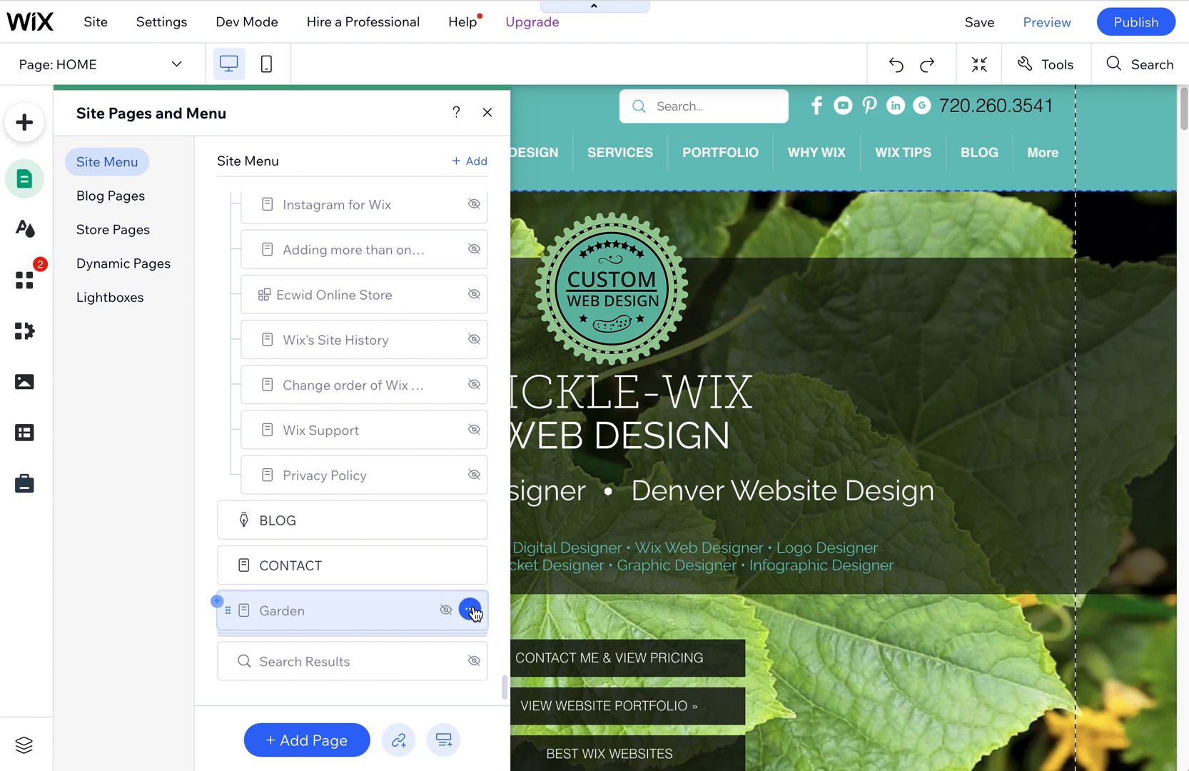
# Duplicate the Garden page via its options menu, pasting it as 'Copy of Garden'.
pyautogui.click(468, 609)
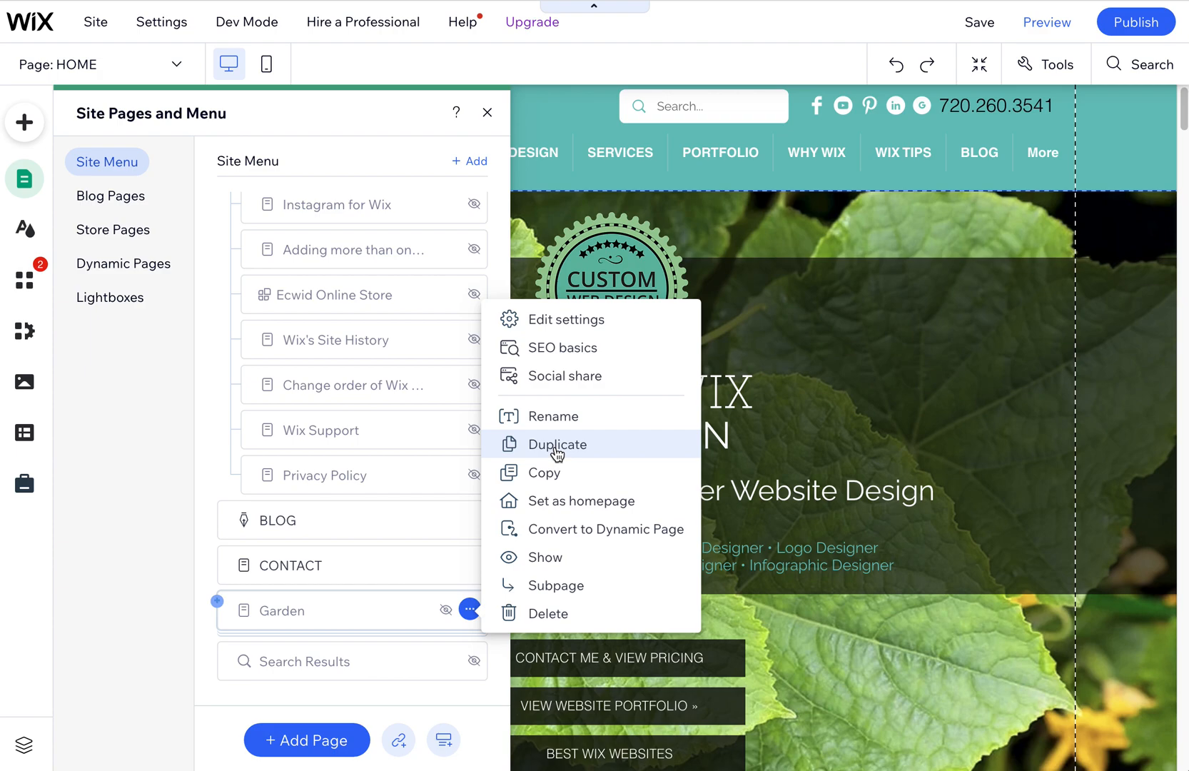
pyautogui.moveTo(579, 455)
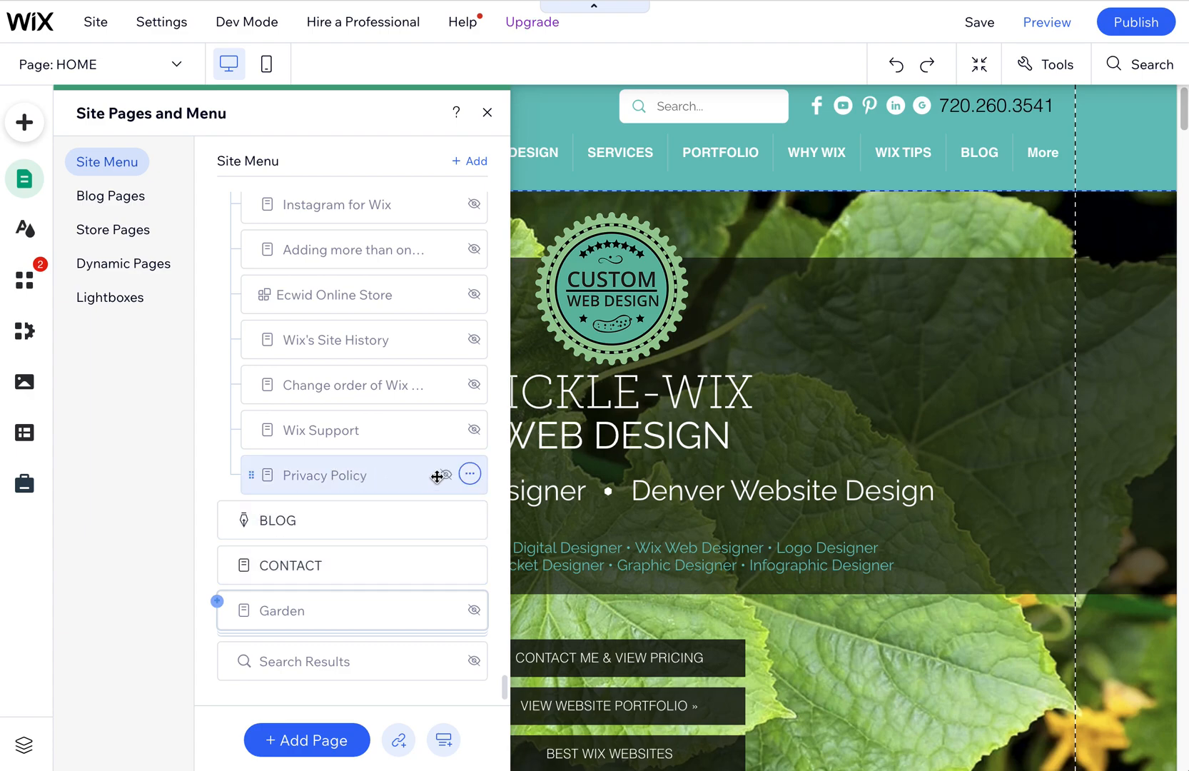
pyautogui.moveTo(354, 484)
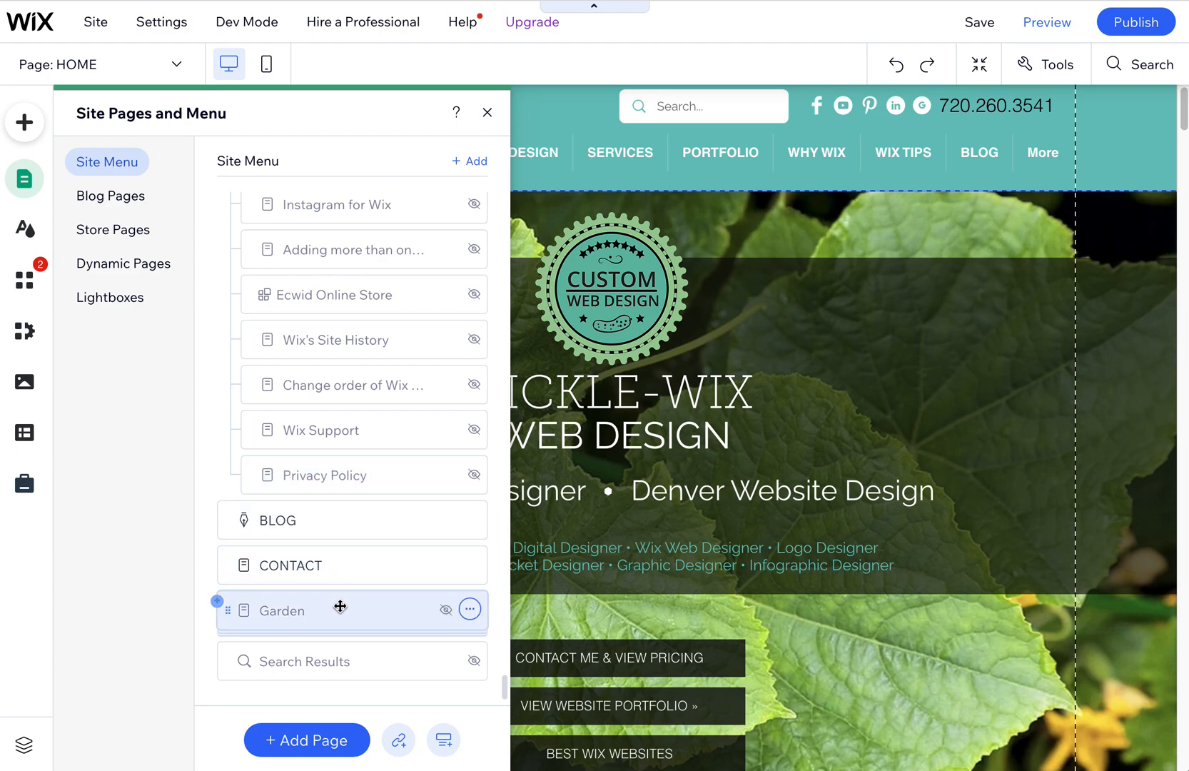
pyautogui.click(468, 610)
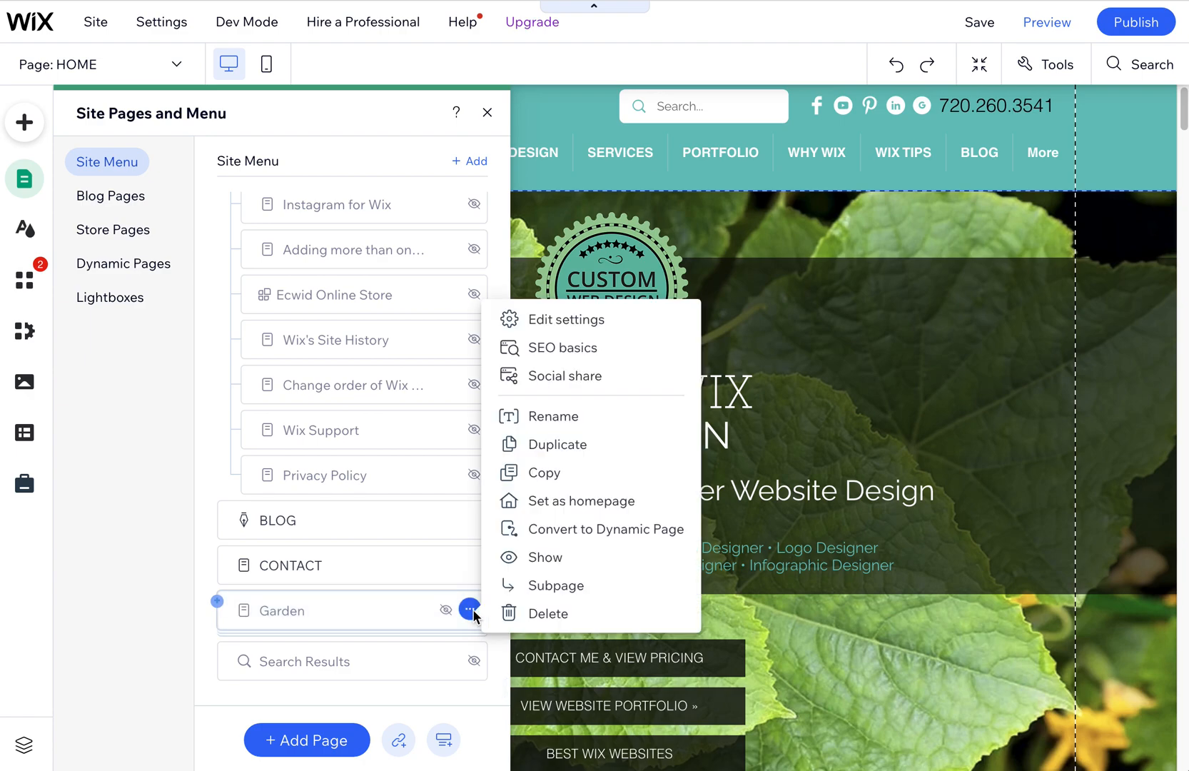
pyautogui.moveTo(584, 499)
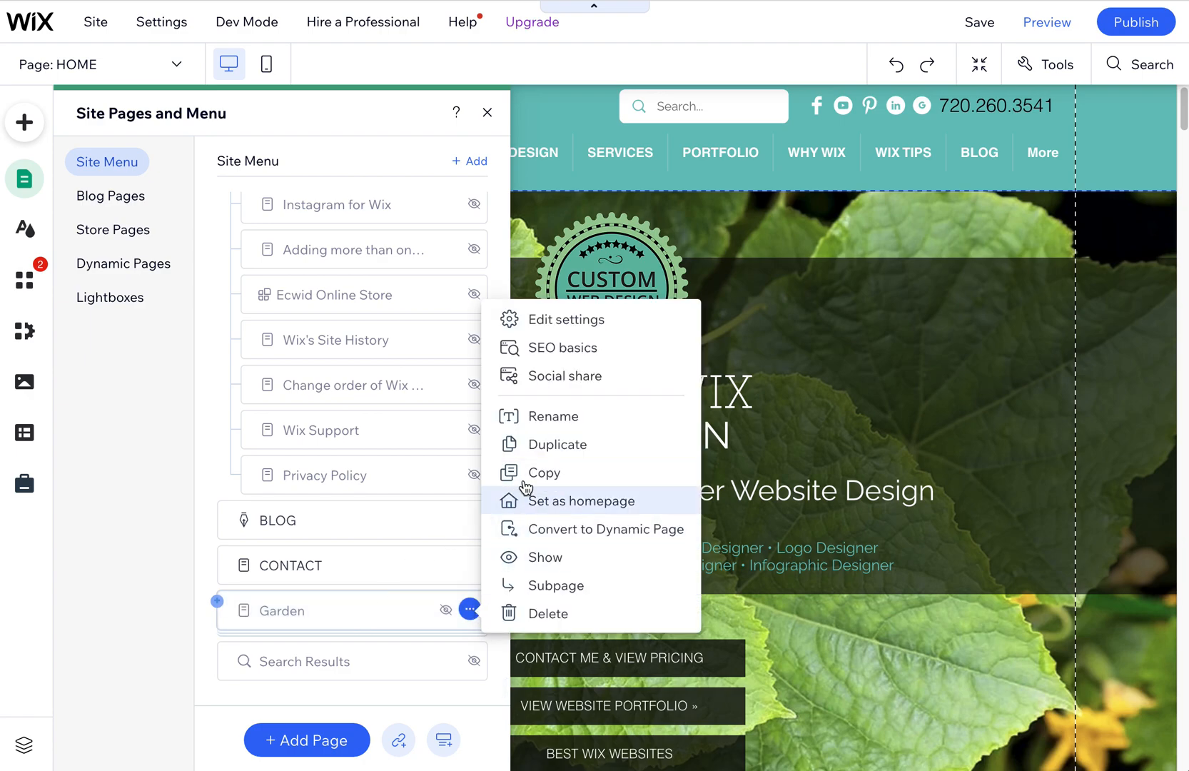
pyautogui.moveTo(544, 557)
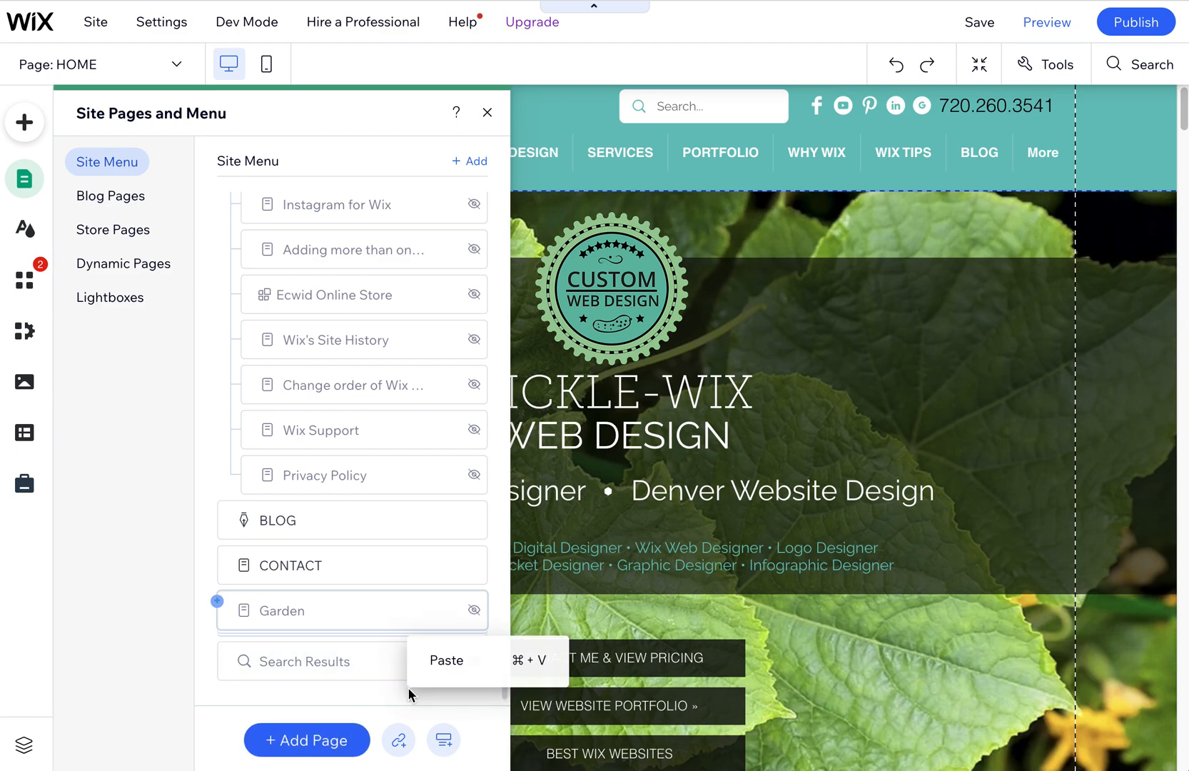
pyautogui.moveTo(400, 697)
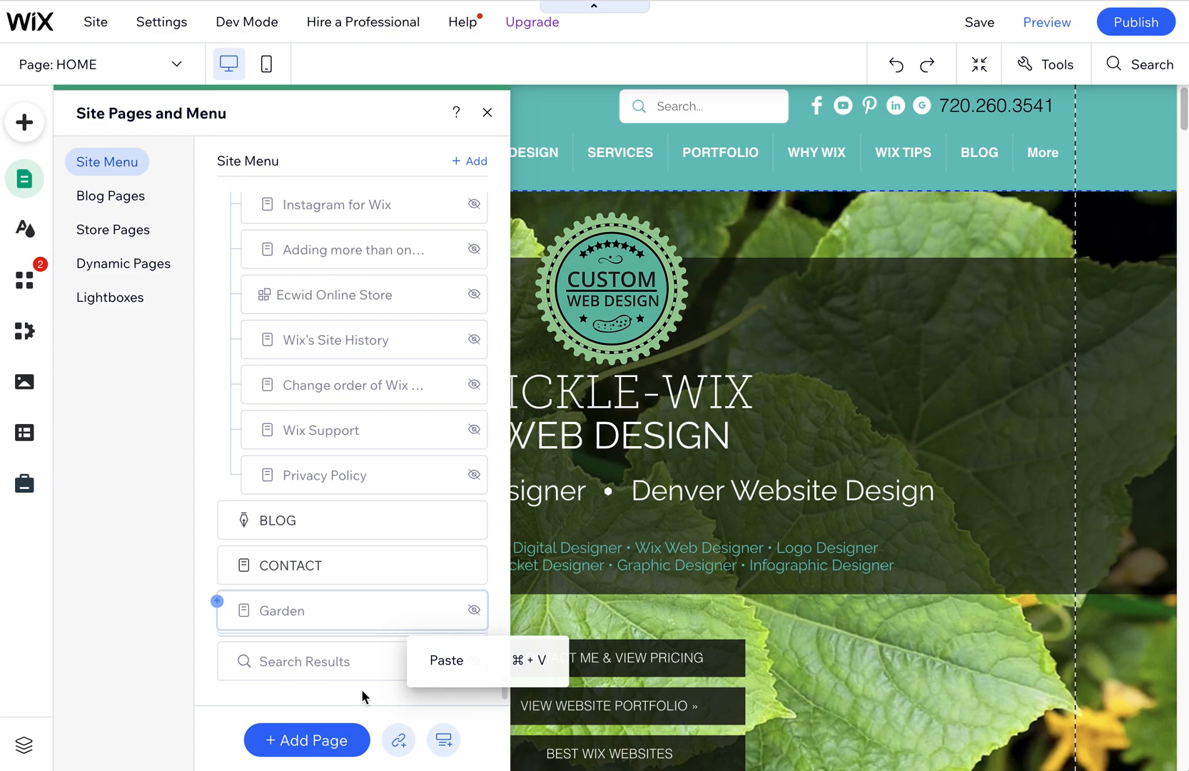
pyautogui.moveTo(446, 660)
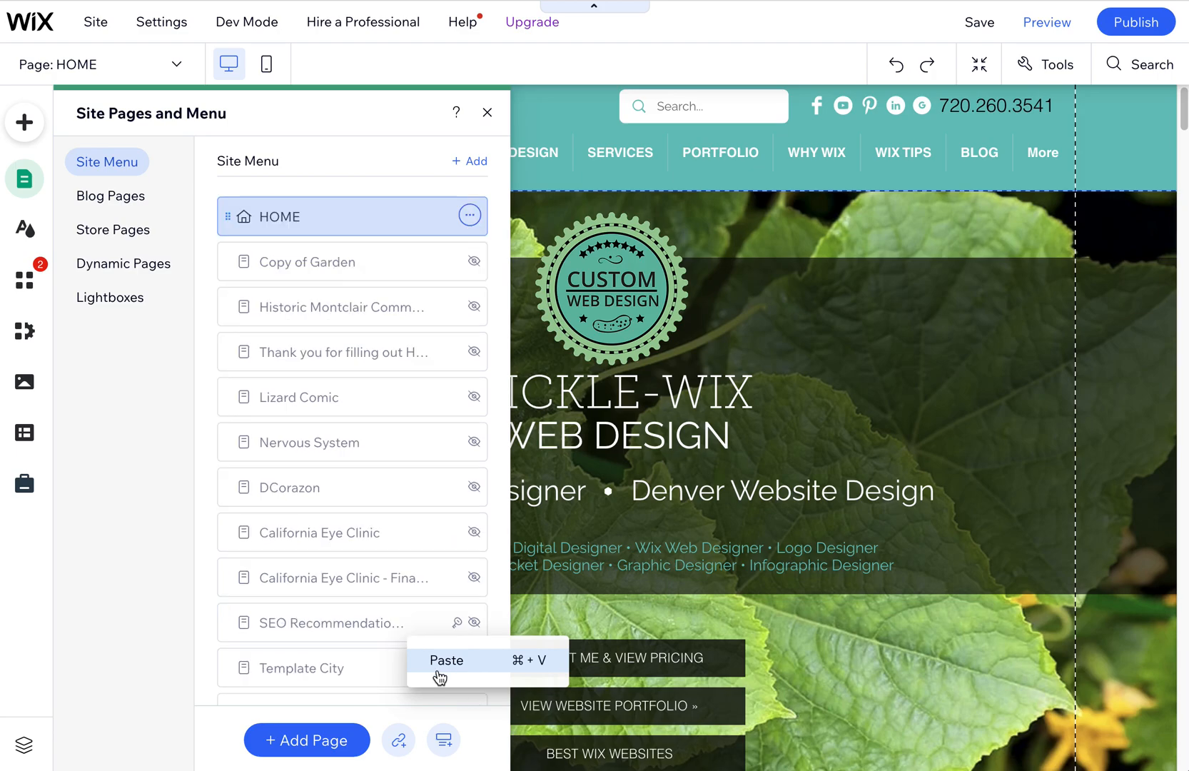
pyautogui.click(308, 261)
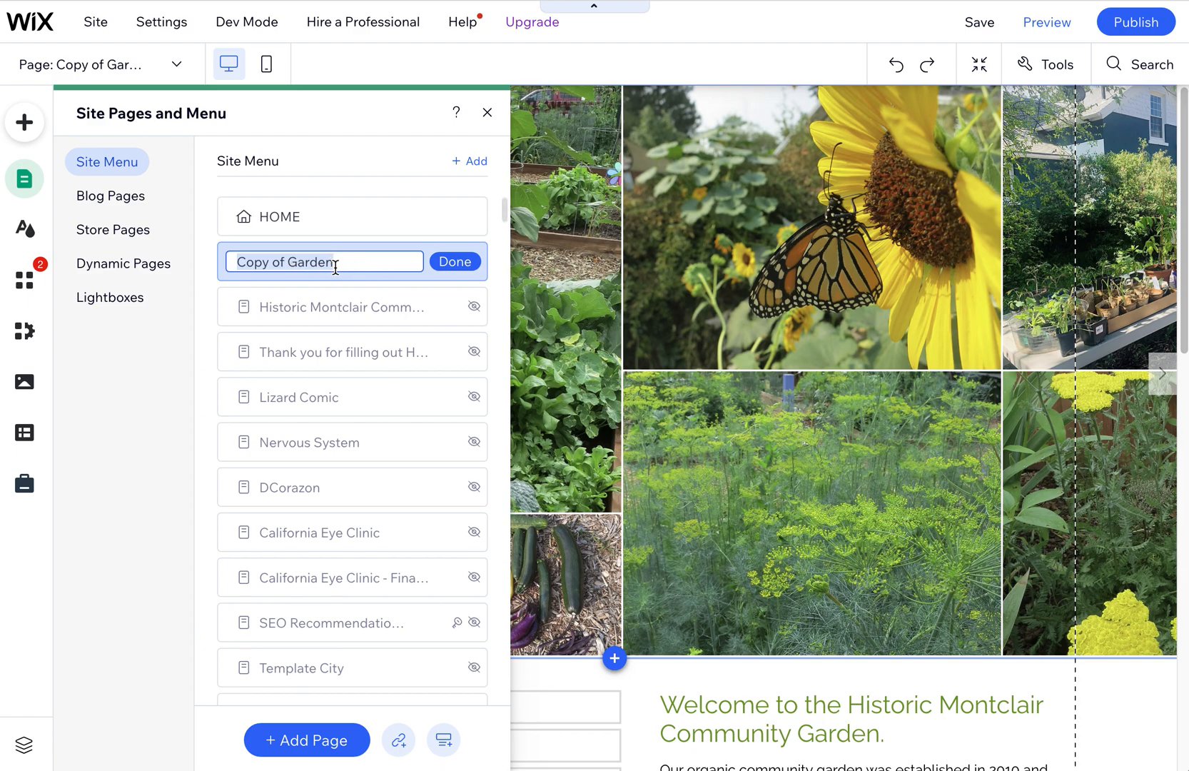
# Show the SEO basics for Copy of Garden with its copy-of-garden URL slug.
pyautogui.click(469, 261)
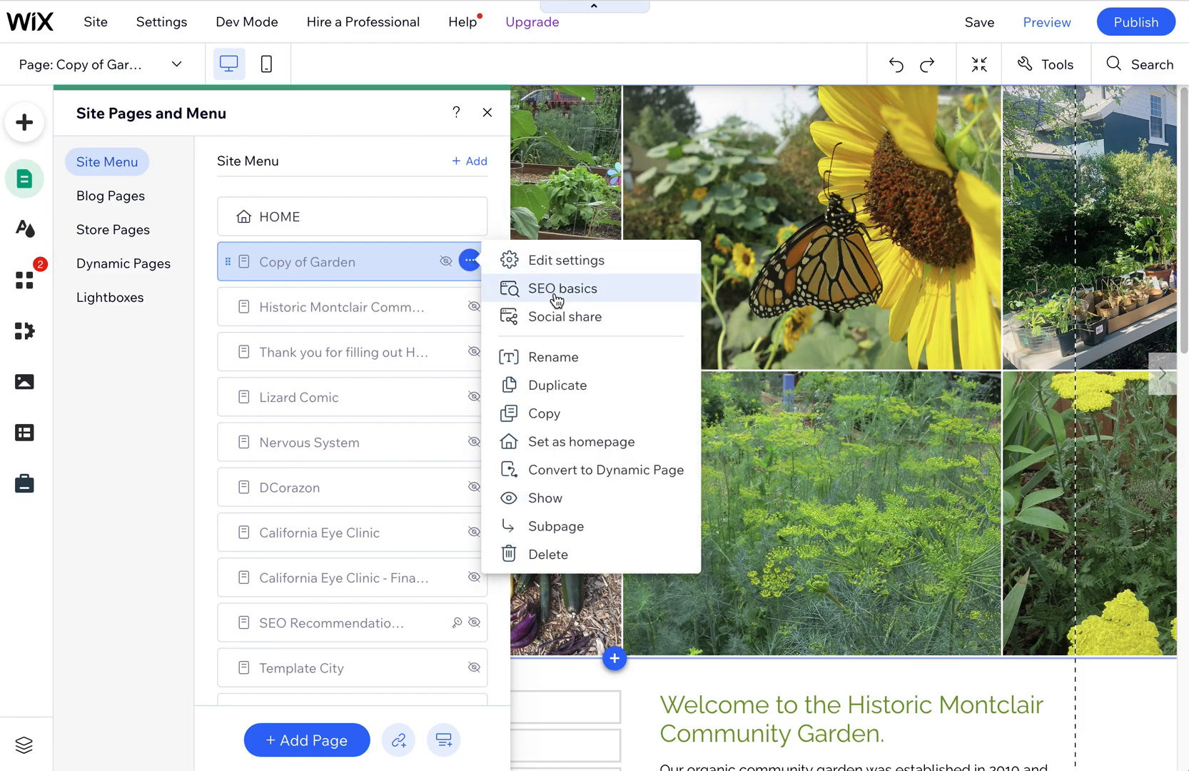
pyautogui.click(561, 287)
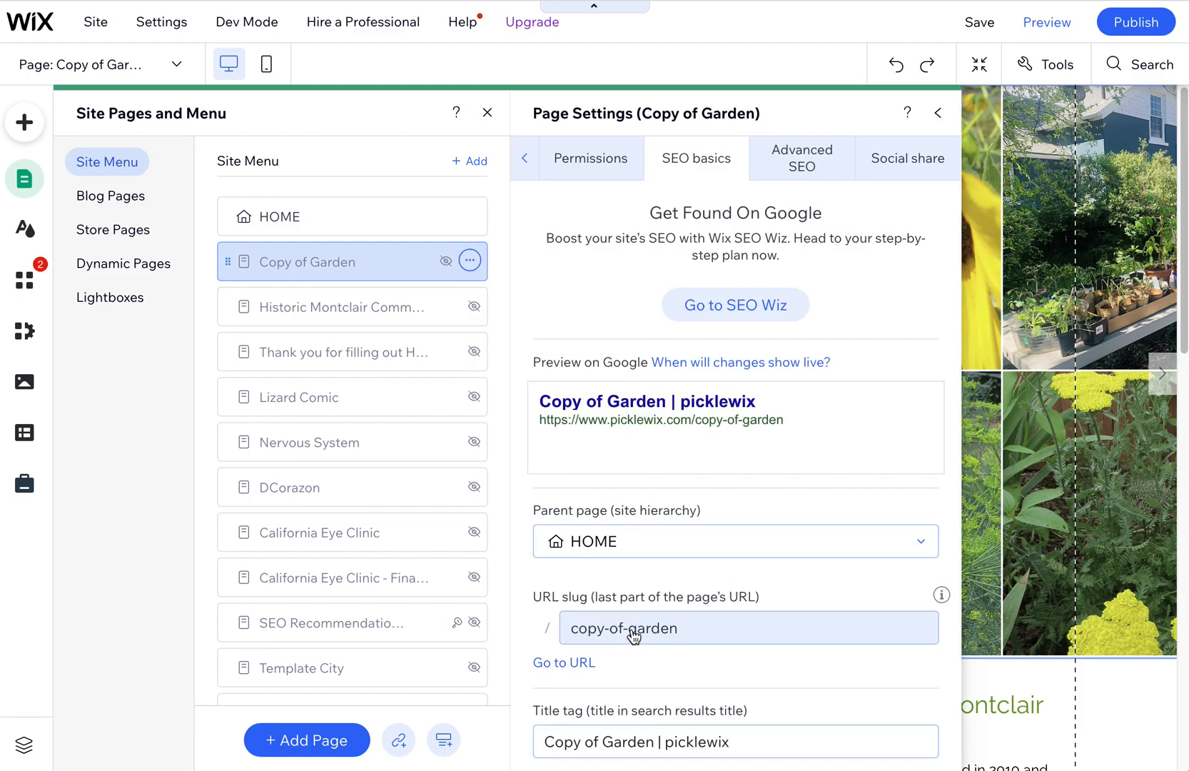
pyautogui.moveTo(623, 640)
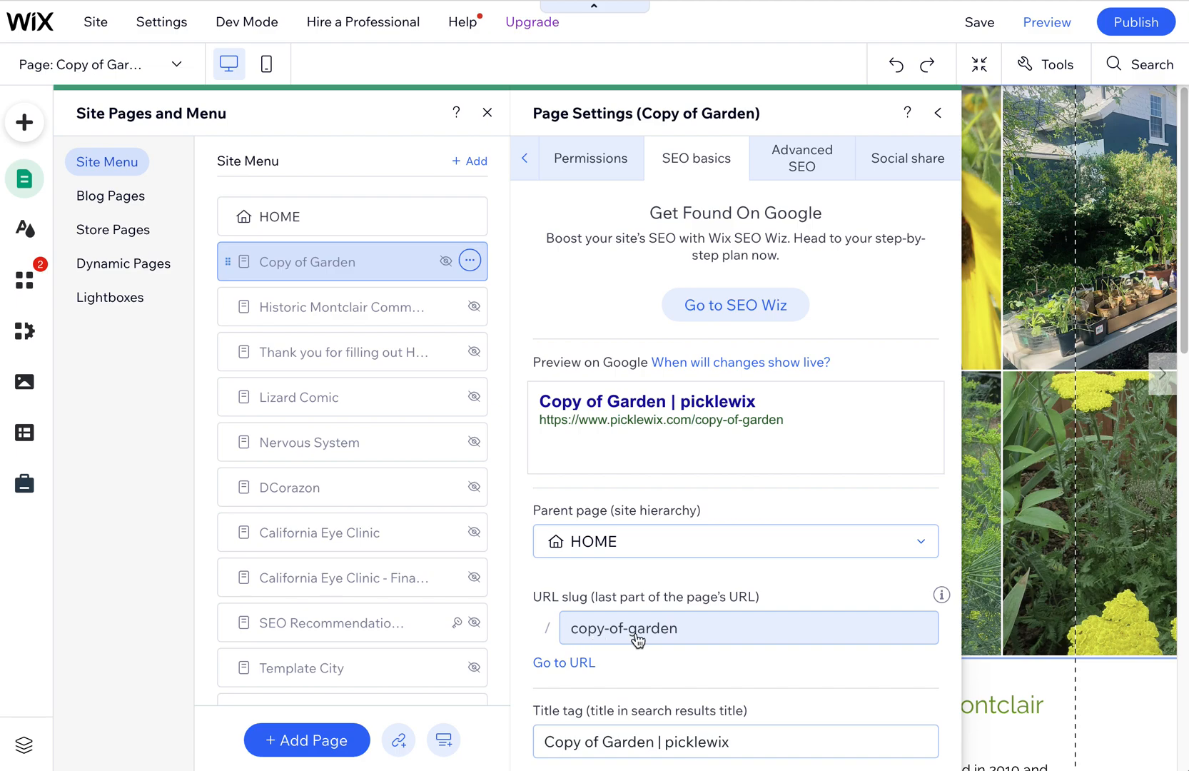
pyautogui.moveTo(645, 639)
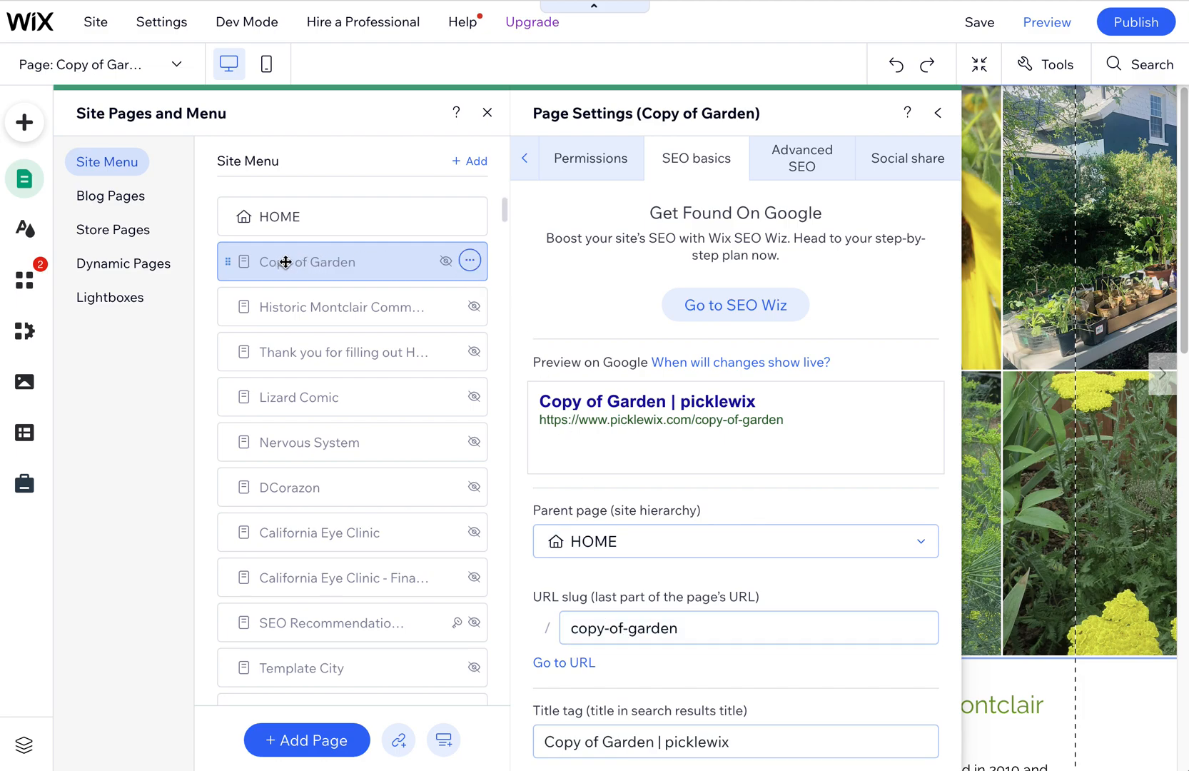
pyautogui.click(470, 260)
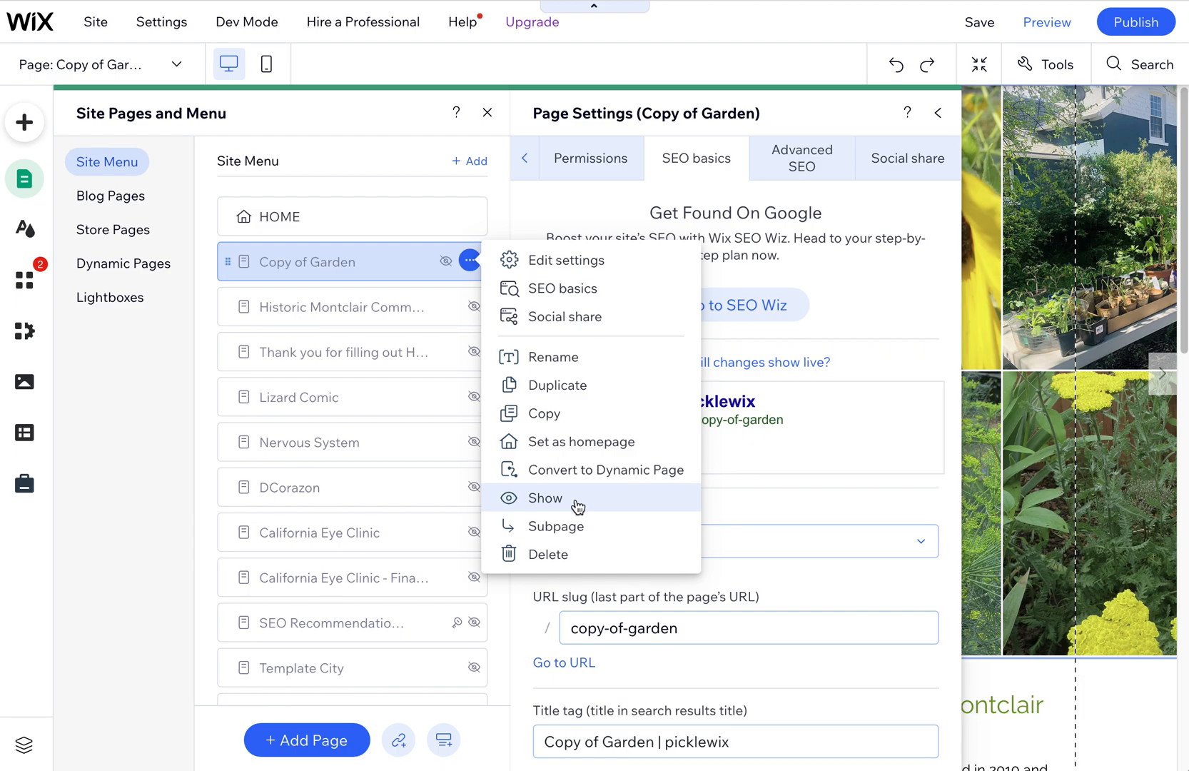
pyautogui.moveTo(330, 287)
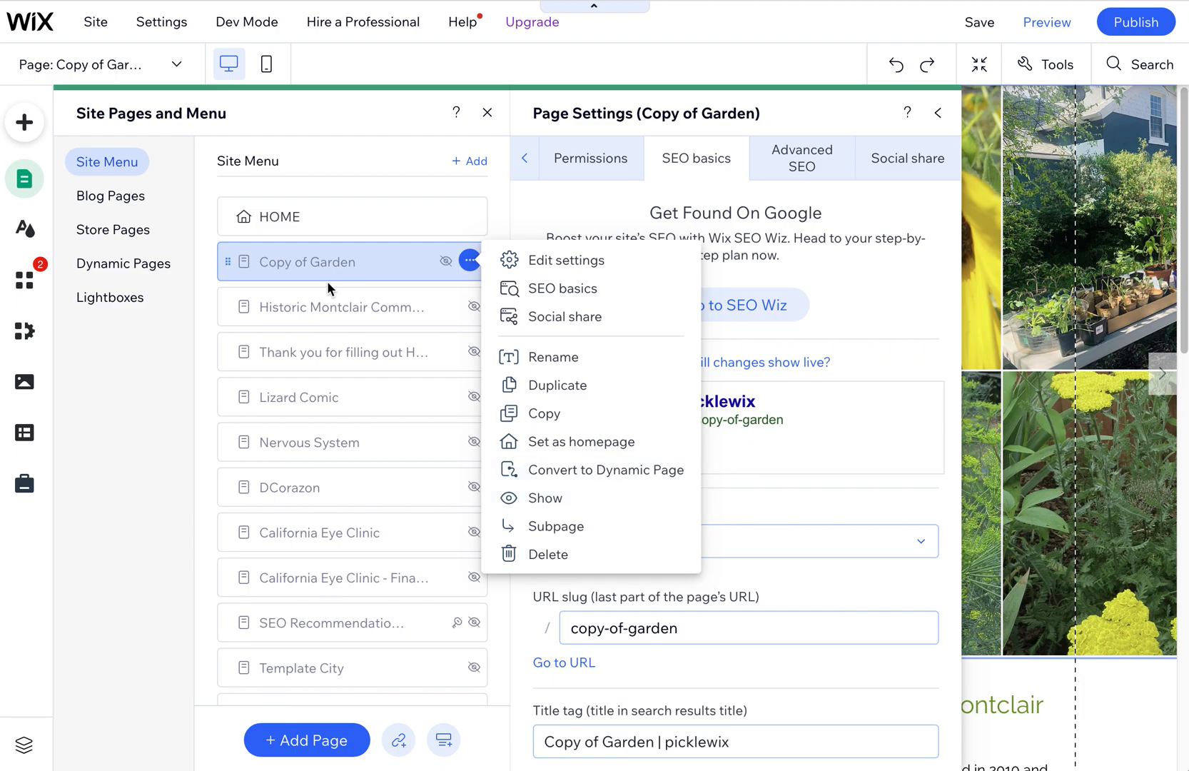
pyautogui.click(293, 261)
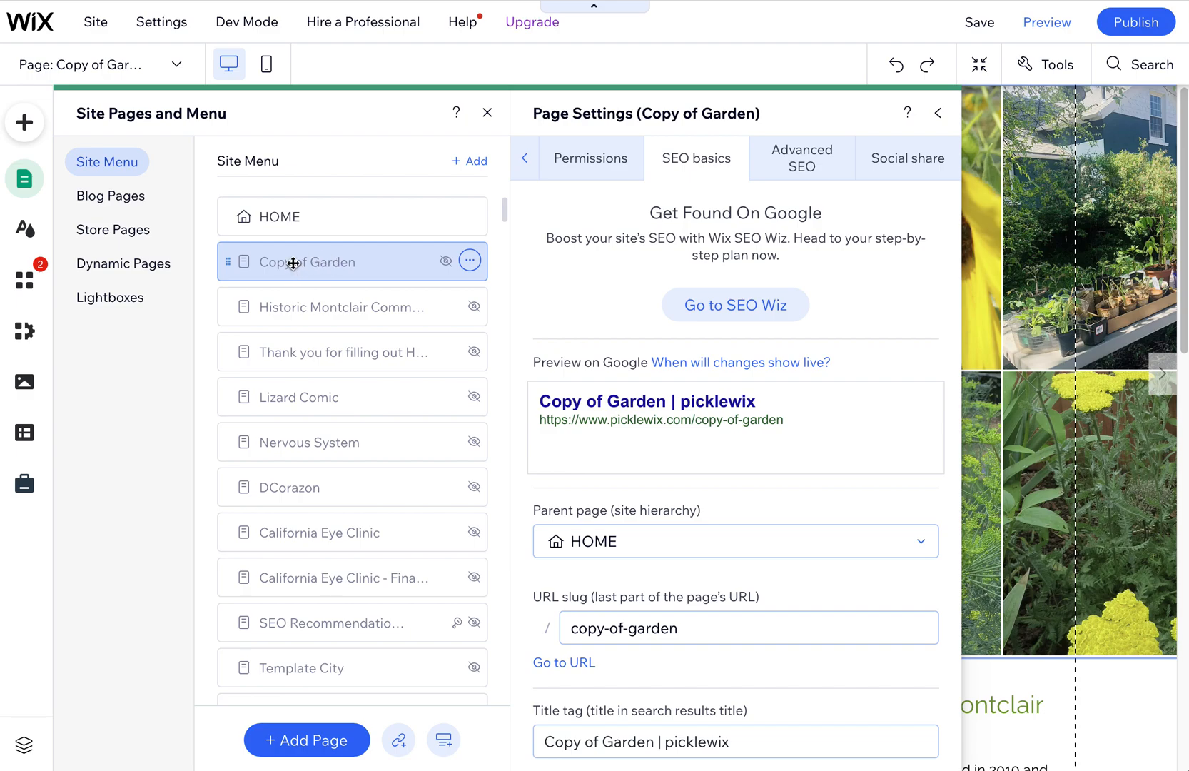
pyautogui.moveTo(278, 216)
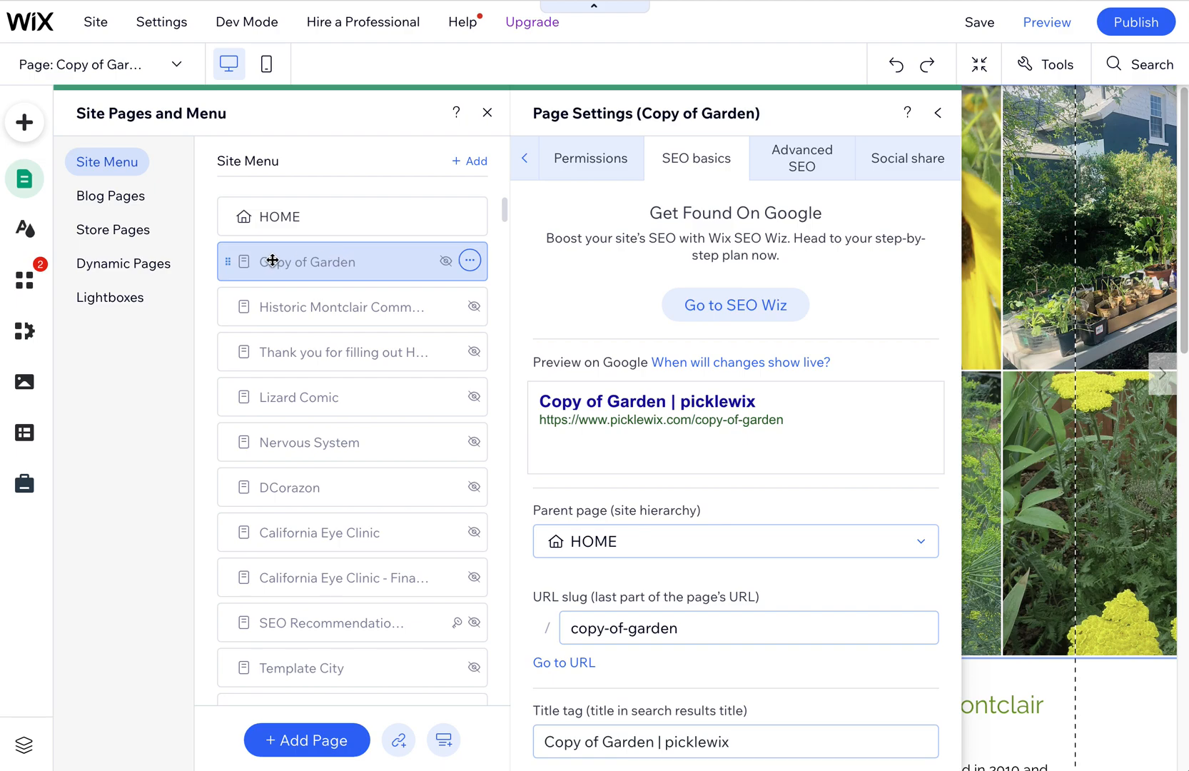
pyautogui.moveTo(348, 311)
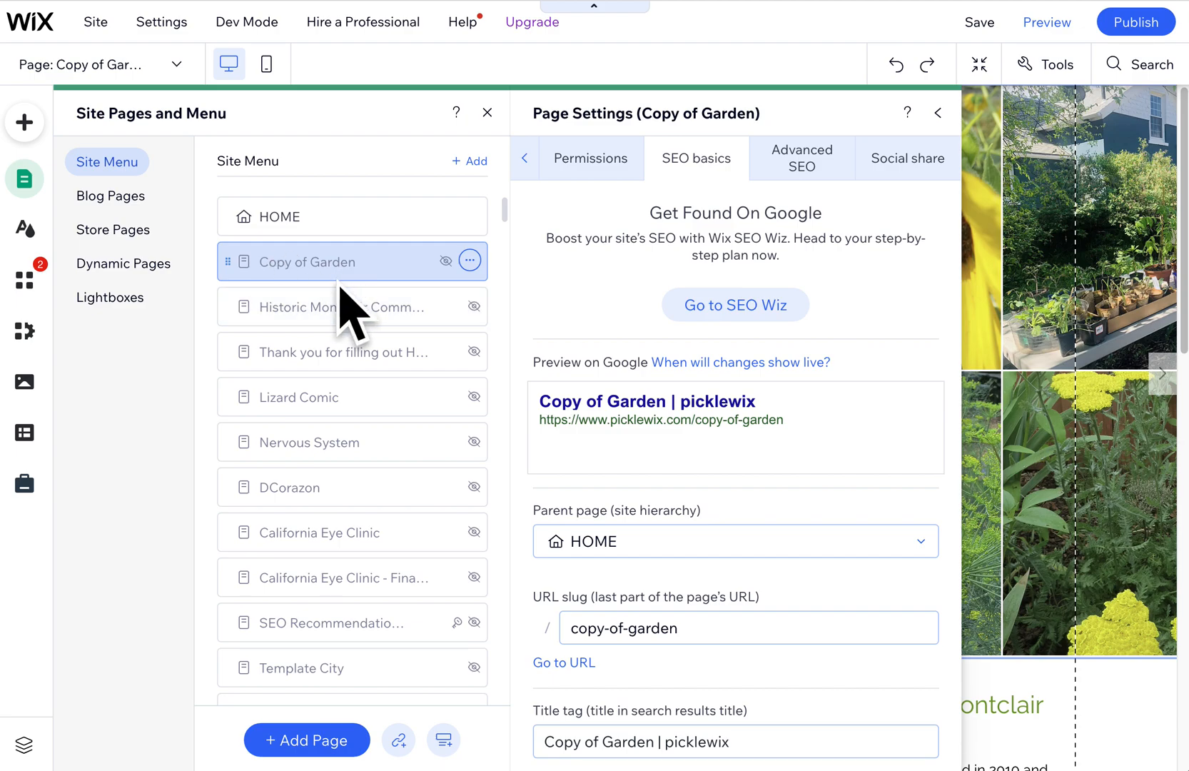
pyautogui.moveTo(331, 266)
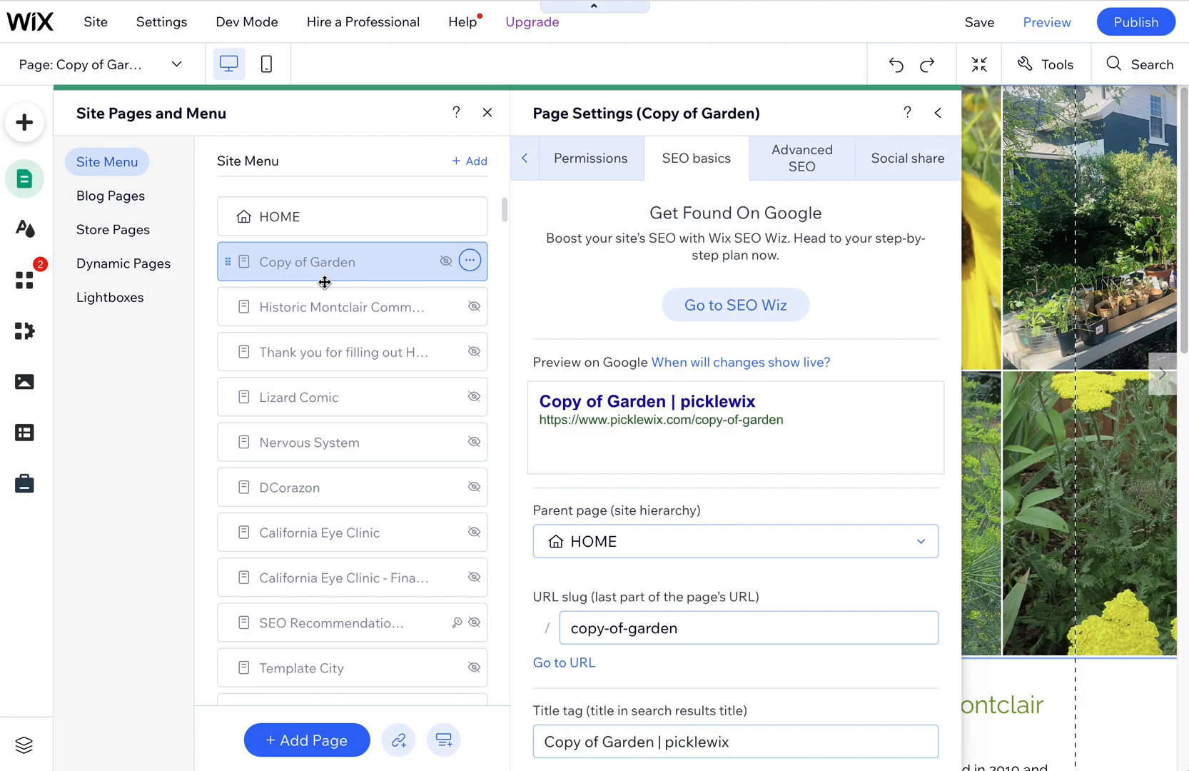
# Dismiss the Copy of Garden page options and return to the site menu.
pyautogui.click(470, 260)
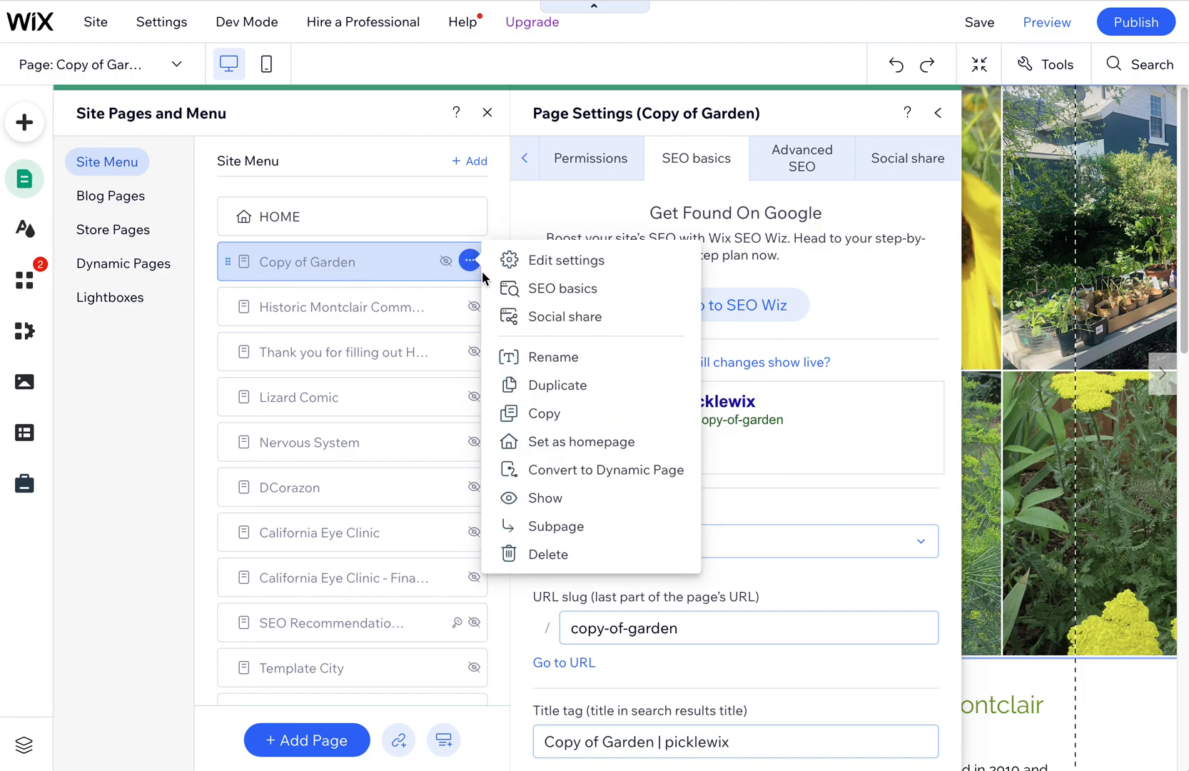
pyautogui.click(469, 260)
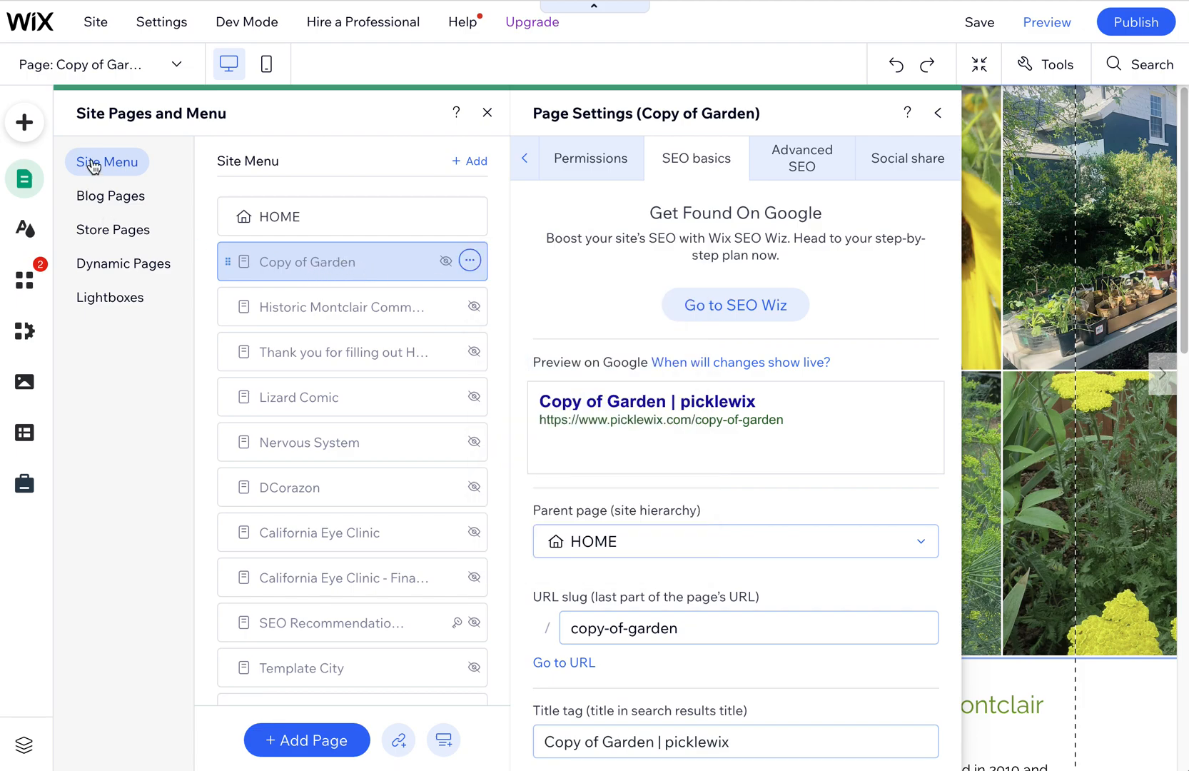
pyautogui.click(938, 112)
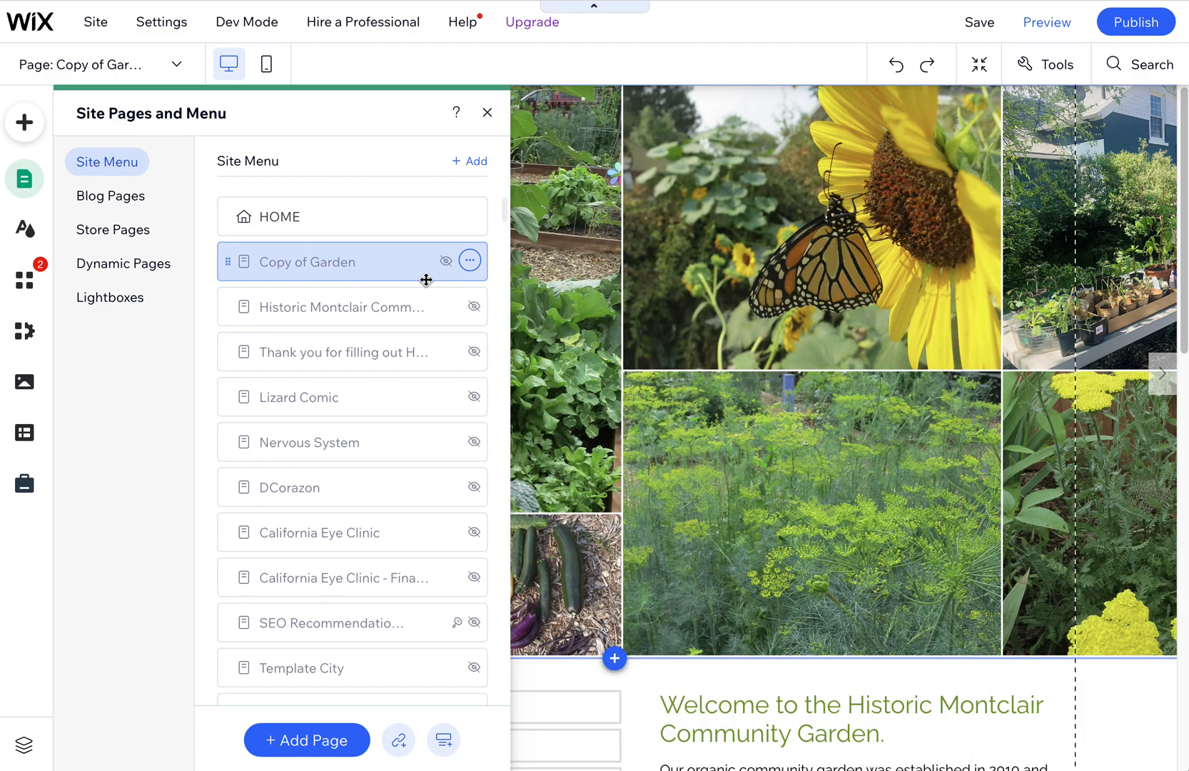
# Copy the Copy of Garden page and paste it into the site menu.
pyautogui.click(469, 260)
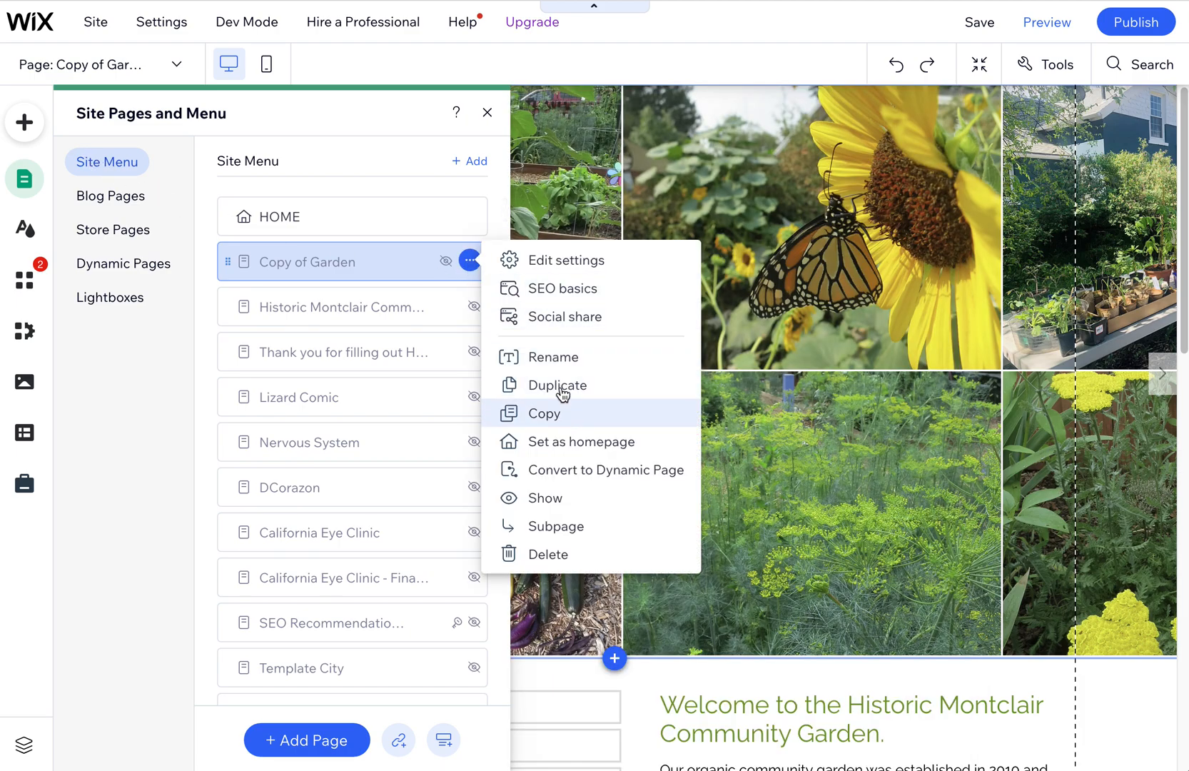
pyautogui.moveTo(528, 470)
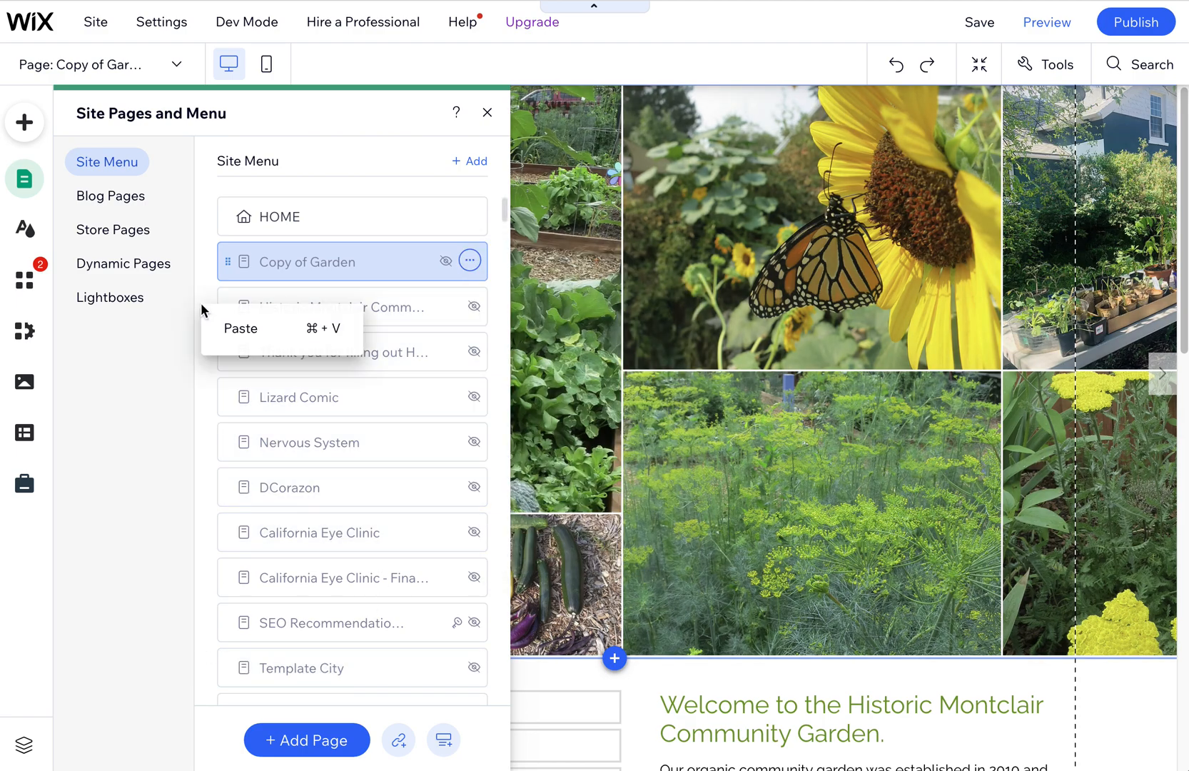
pyautogui.moveTo(242, 328)
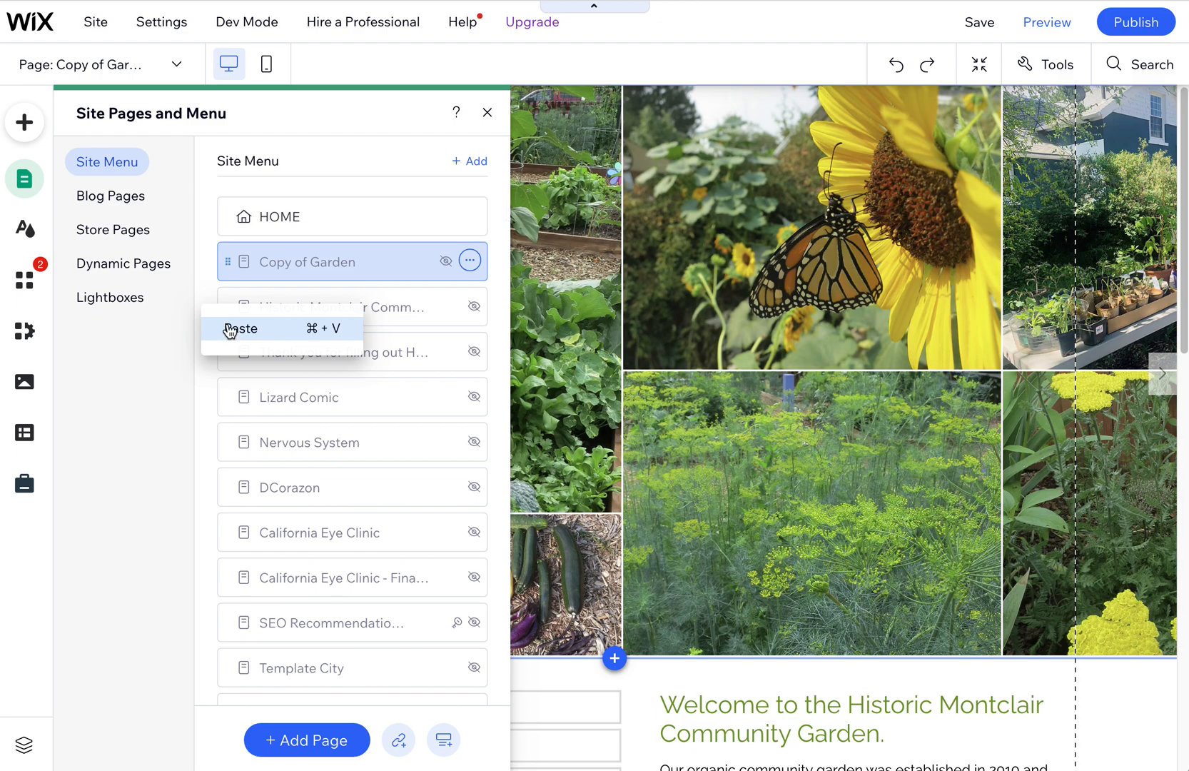
pyautogui.click(470, 260)
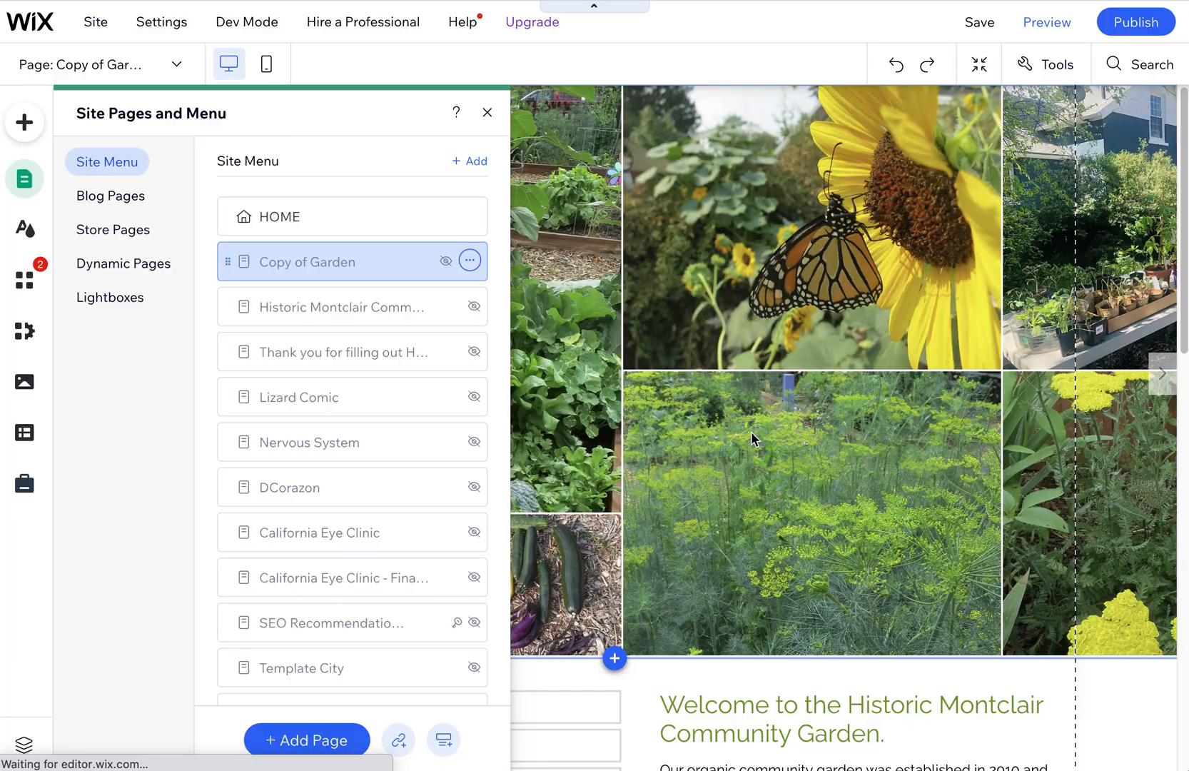
pyautogui.moveTo(561, 356)
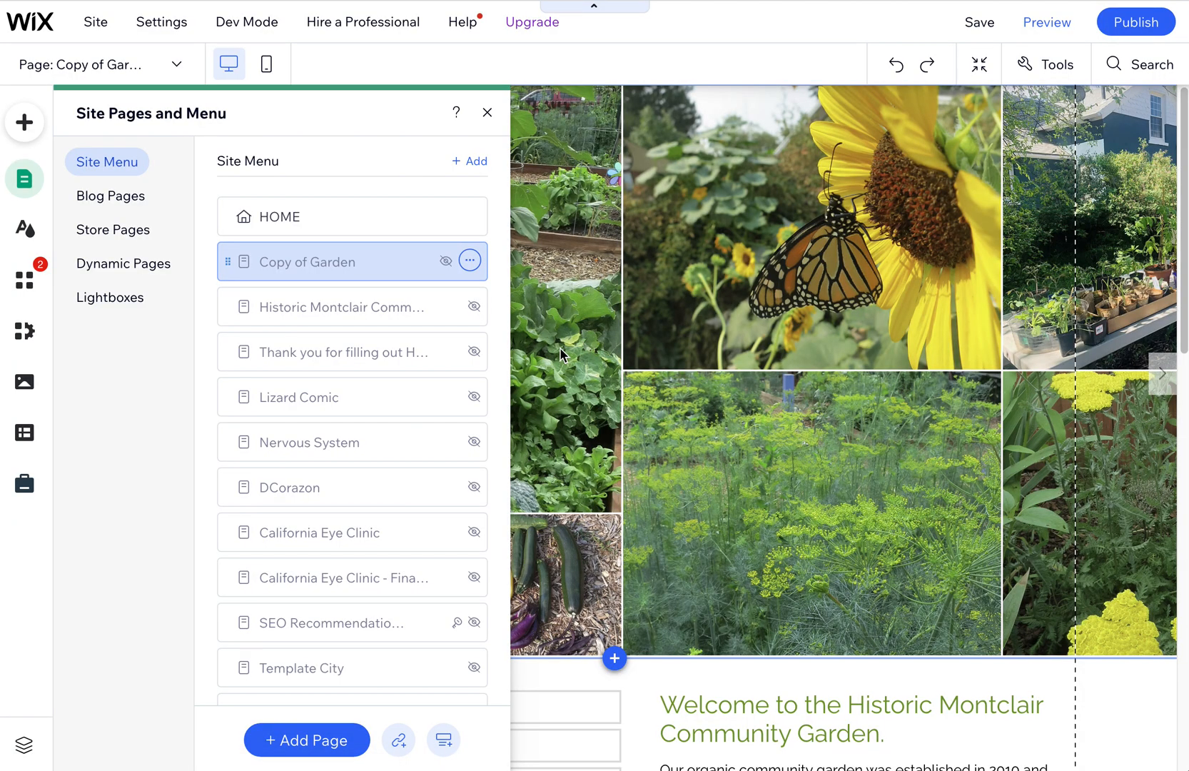
# Delete the Copy of Garden page, landing on HOME with the badge image selected.
pyautogui.click(278, 216)
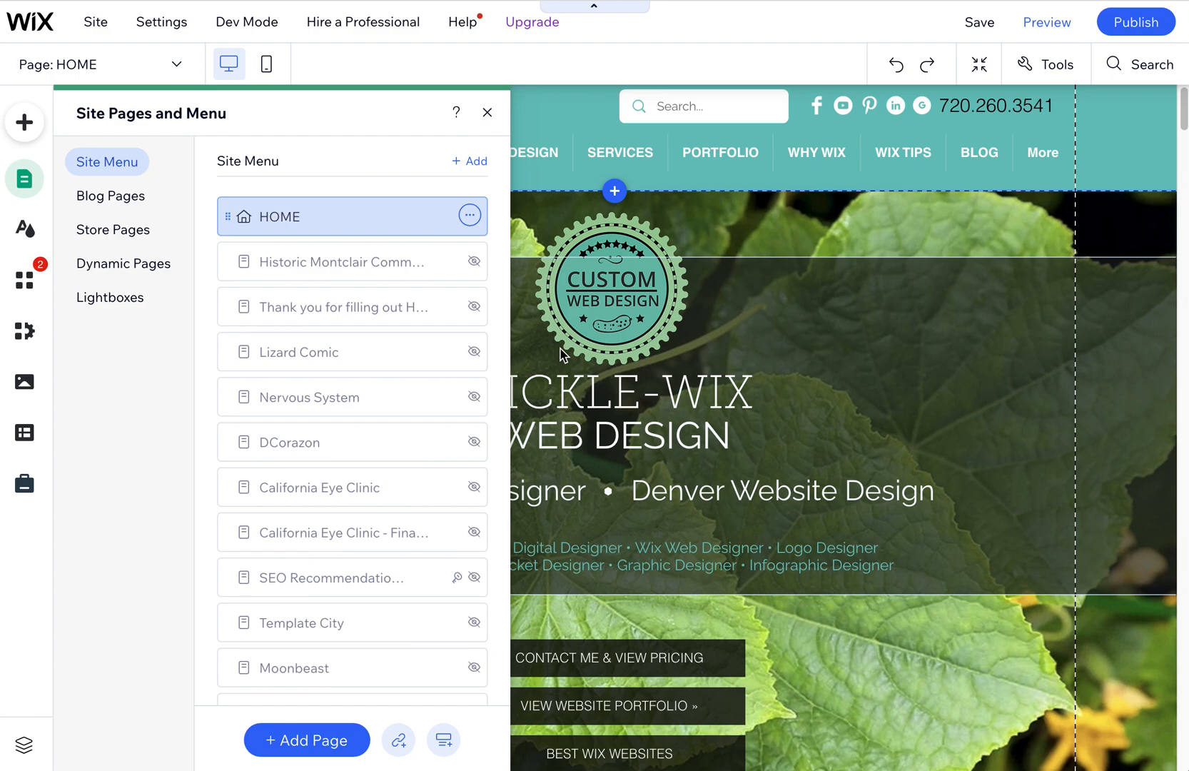
pyautogui.click(608, 285)
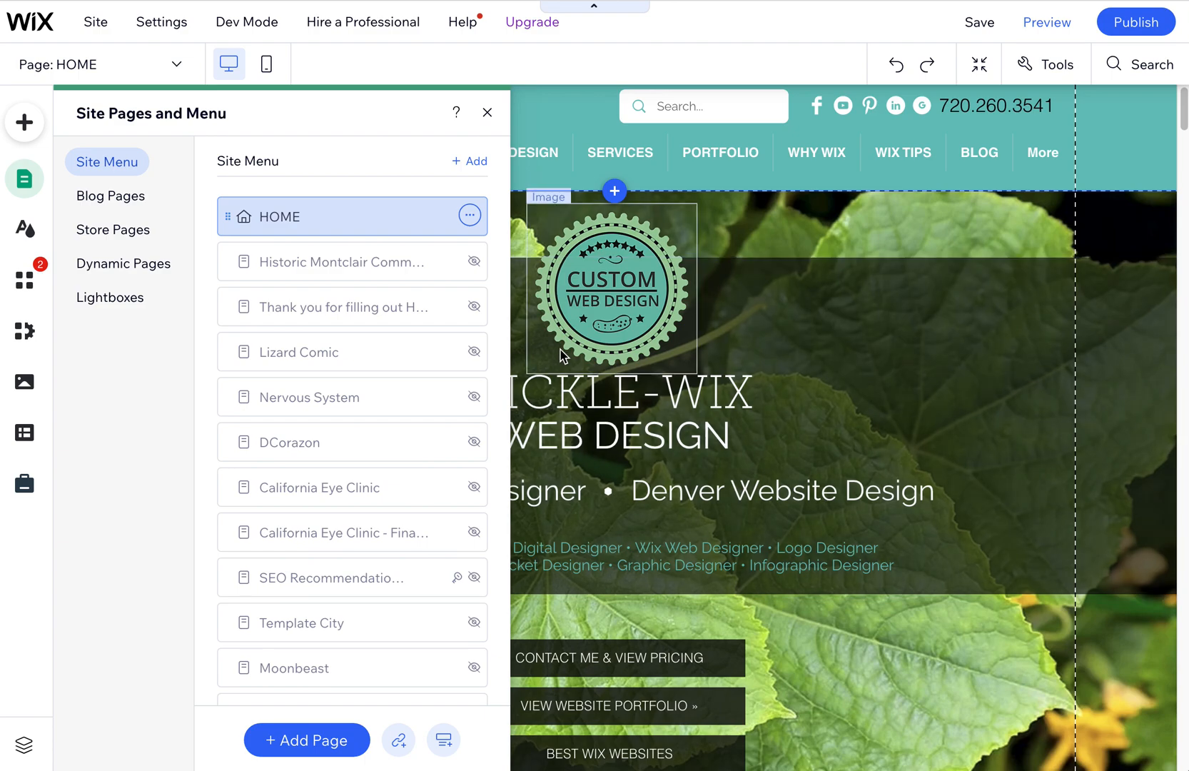